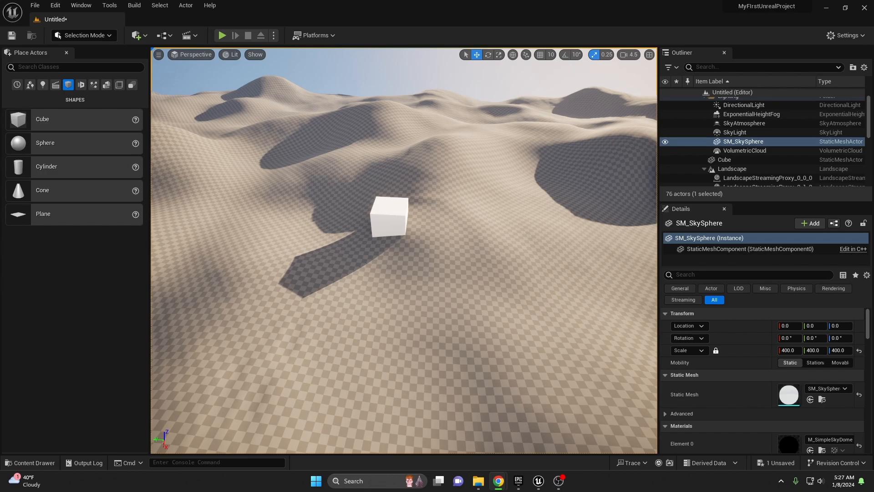
{"action": "mouse_move", "coordinate": [334, 282]}
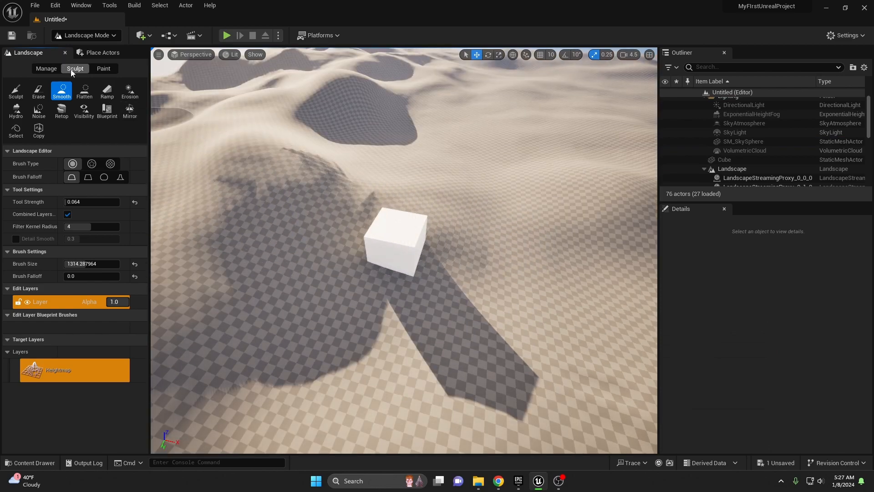
Activate the Visibility sculpt tool and bring up the Content Drawer
{"action": "left_click", "coordinate": [83, 110]}
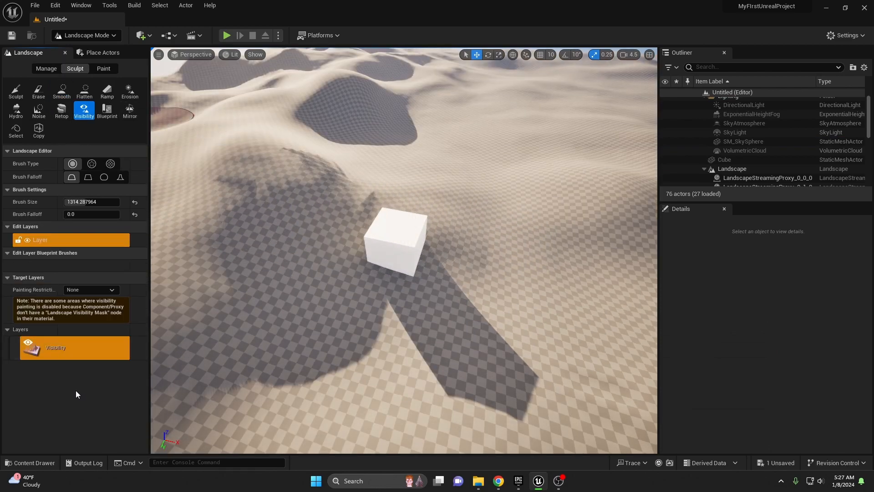
{"action": "mouse_move", "coordinate": [407, 275]}
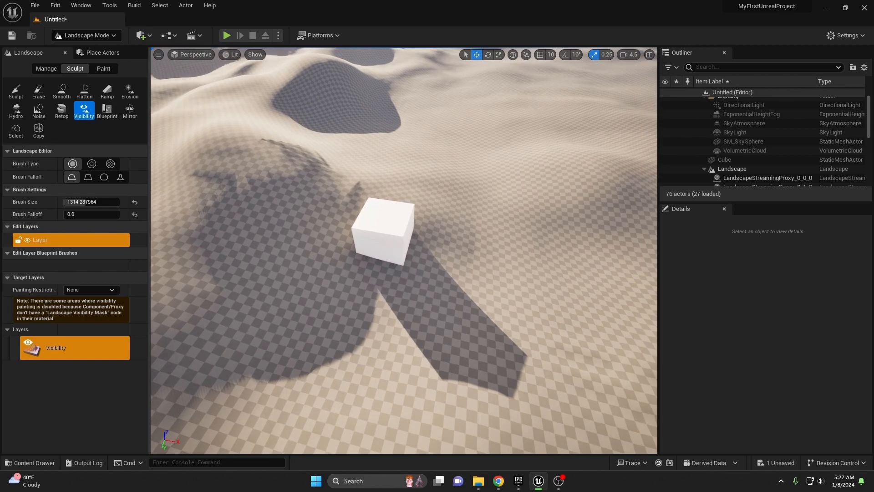
{"action": "left_click", "coordinate": [34, 462]}
{"action": "type", "text": "HoleLan"}
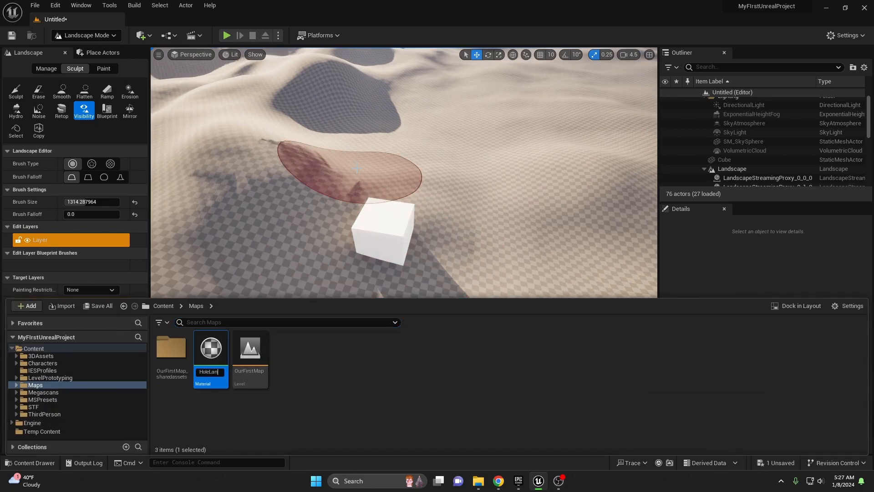
Name the new material HoleLandandscape_Mat and open it in the material editor
{"action": "key", "text": "Enter"}
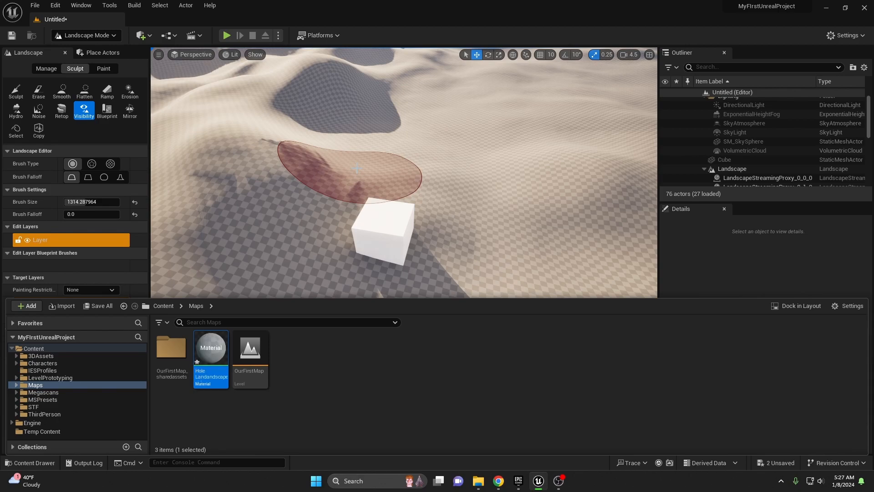
{"action": "double_click", "coordinate": [211, 348]}
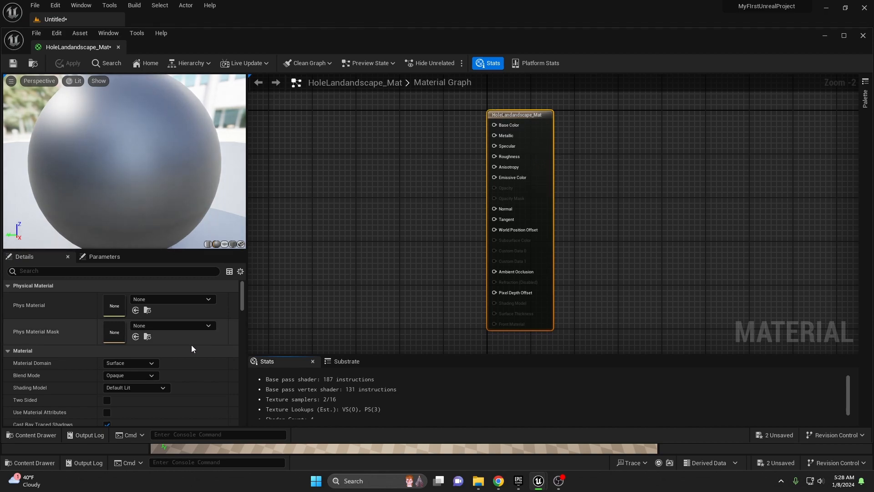
{"action": "mouse_move", "coordinate": [132, 375]}
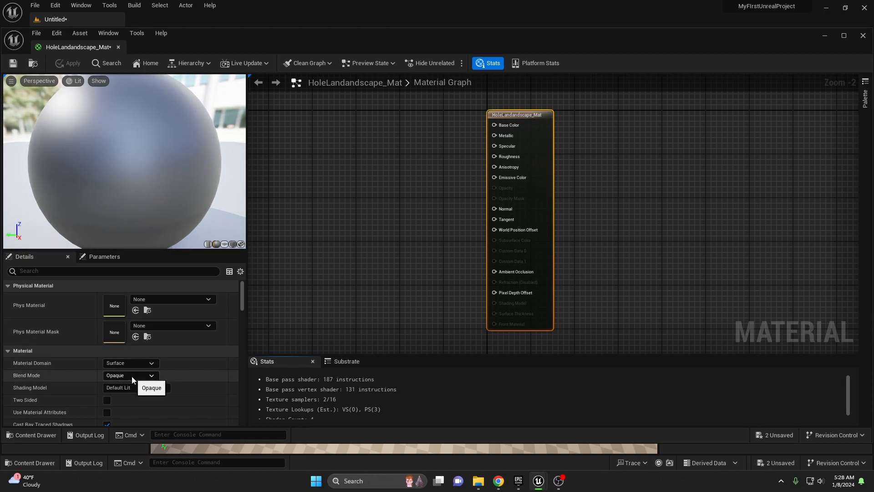
Set Blend Mode to Masked and wire a LandscapeVisibilityMask node into Opacity Mask
{"action": "left_click", "coordinate": [131, 375]}
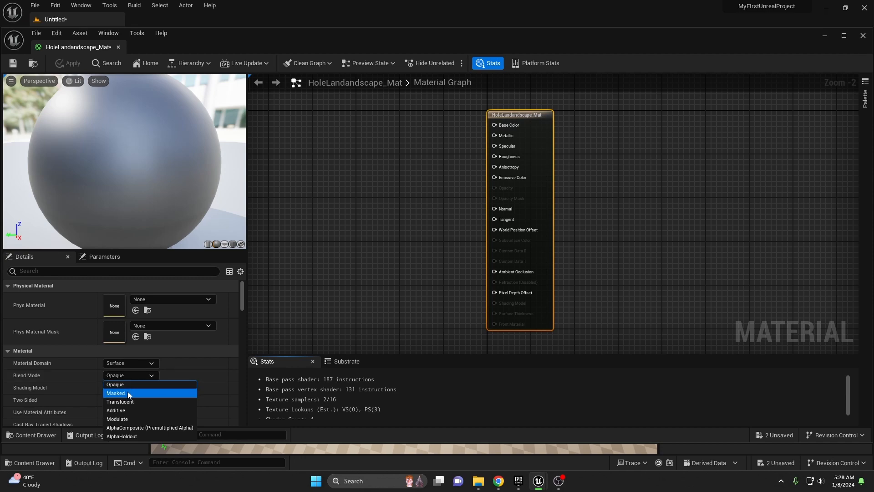
{"action": "left_click", "coordinate": [115, 393]}
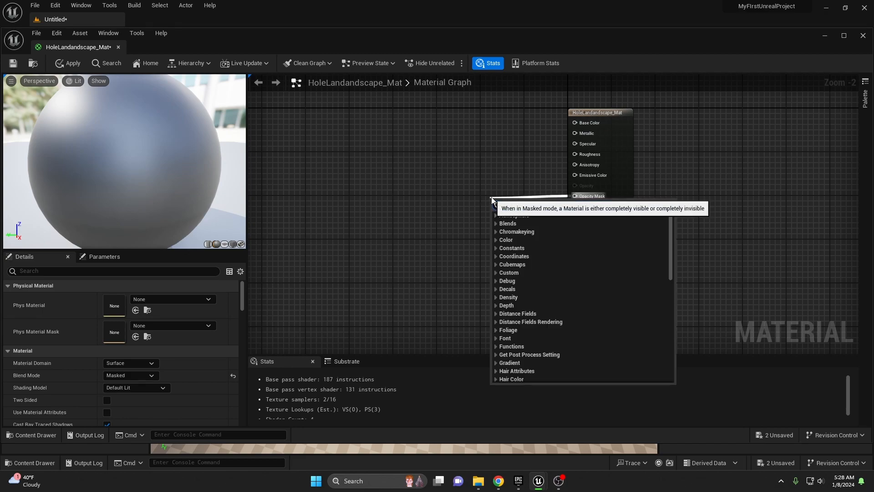
{"action": "type", "text": "landsc"}
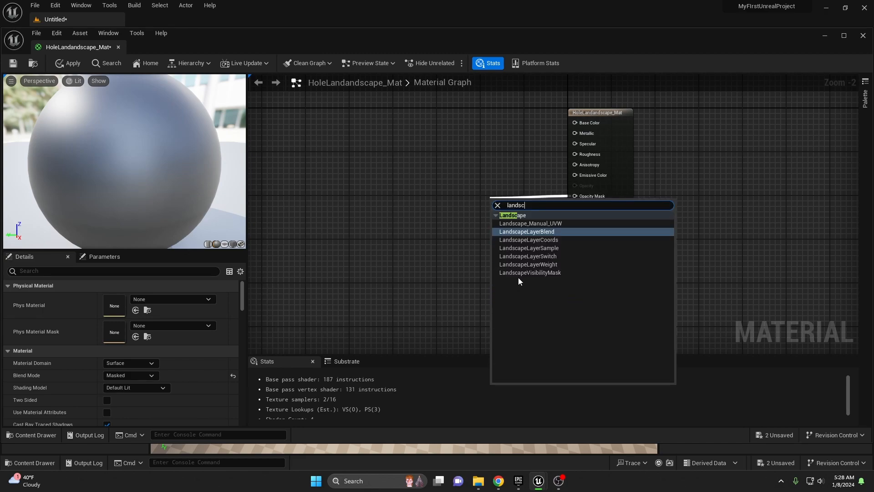
{"action": "left_click", "coordinate": [529, 272]}
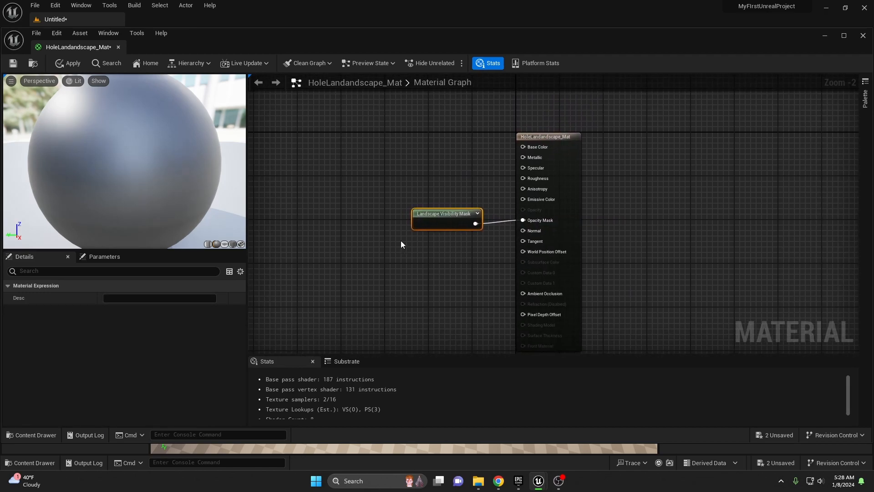
{"action": "mouse_move", "coordinate": [362, 173]}
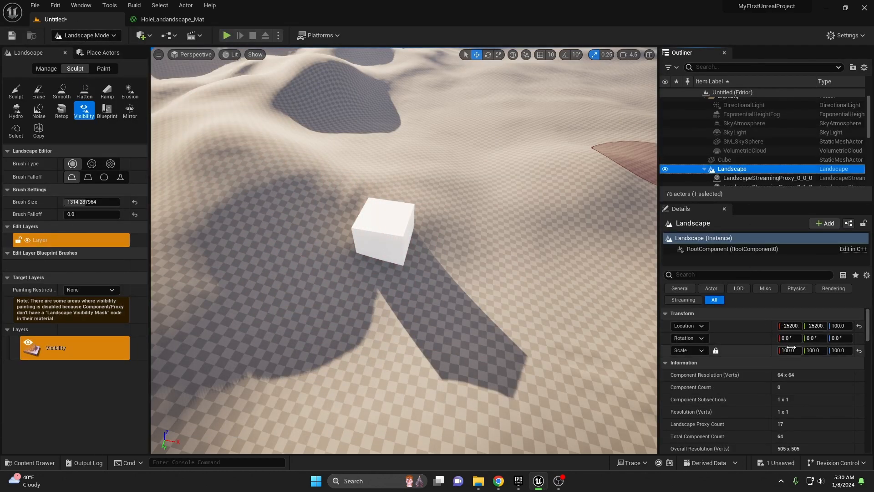
Assign HoleLandandscape_Mat as the landscape's Landscape Material
{"action": "scroll", "scroll_direction": "down", "scroll_amount": 3}
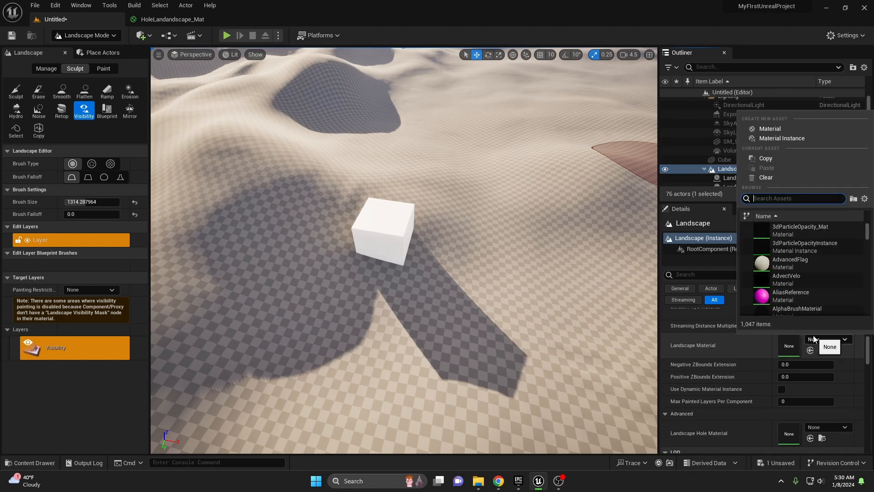
{"action": "type", "text": "hole"}
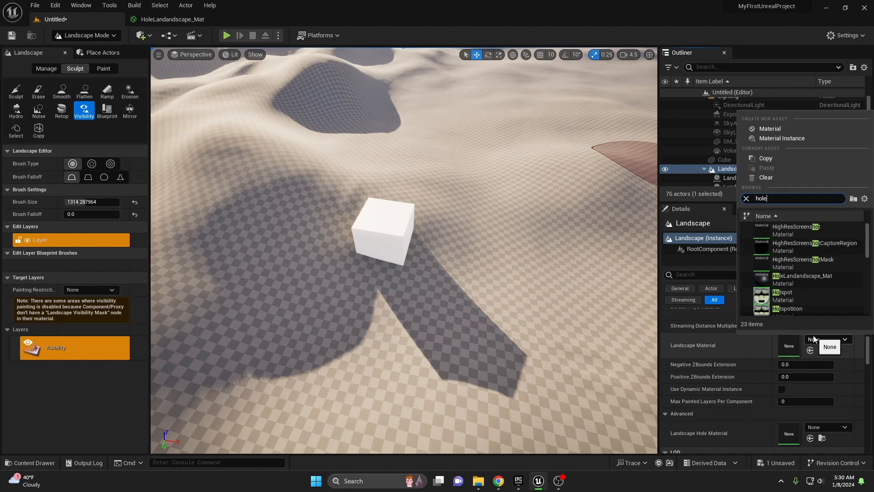
{"action": "left_click", "coordinate": [803, 276]}
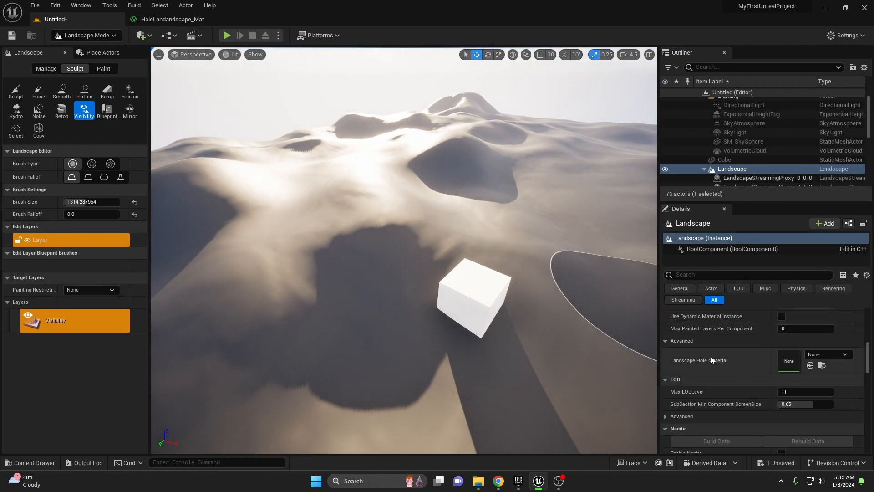
Reveal the advanced landscape settings and bring up the Landscape Hole Material choices
{"action": "left_click", "coordinate": [666, 340]}
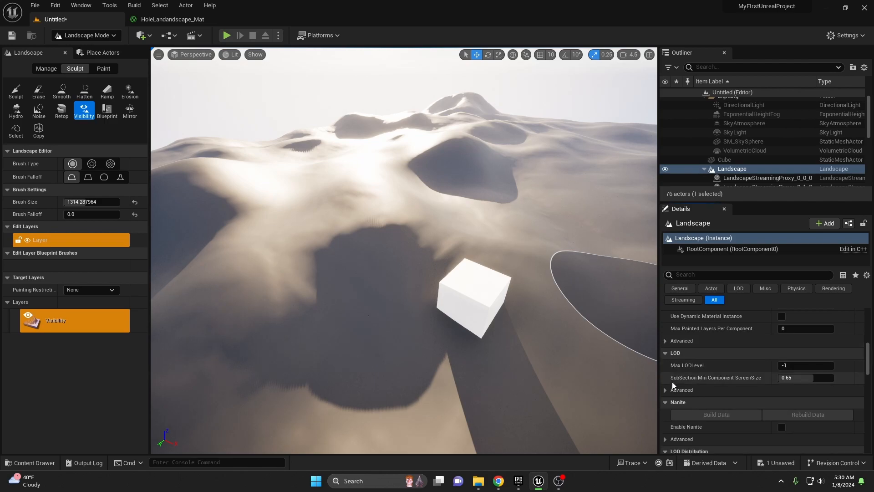
{"action": "left_click", "coordinate": [665, 341]}
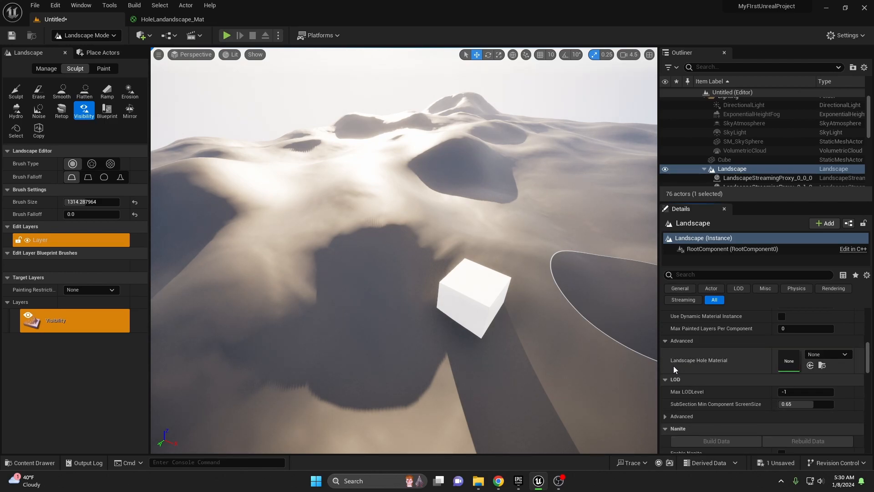
{"action": "left_click", "coordinate": [828, 354]}
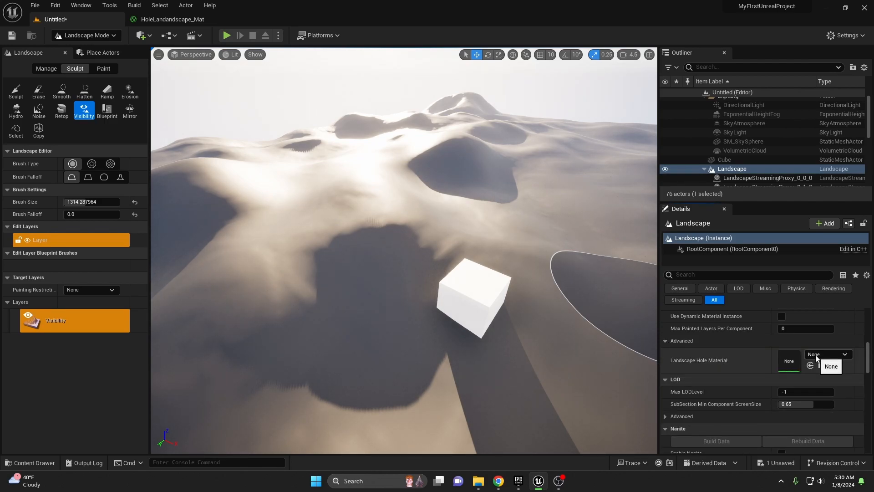
{"action": "left_click", "coordinate": [841, 354]}
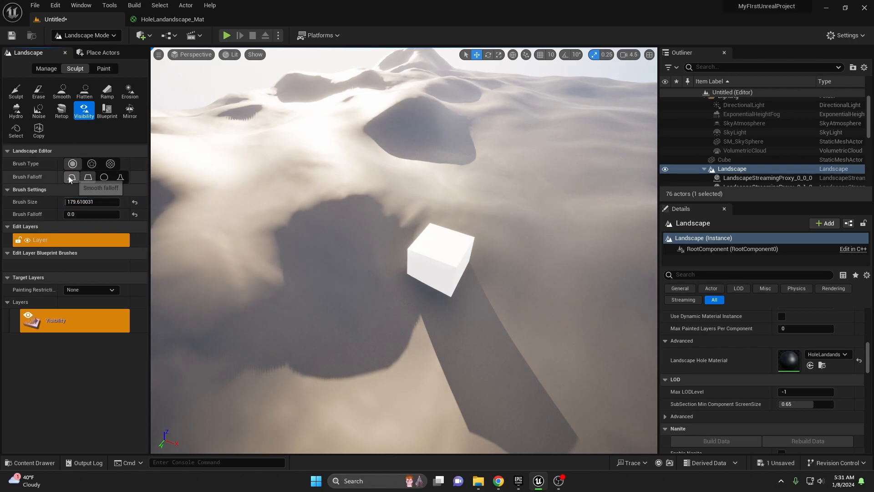
Switch the brush to square falloff and paint a small hole near the landscape centre
{"action": "left_click", "coordinate": [91, 164]}
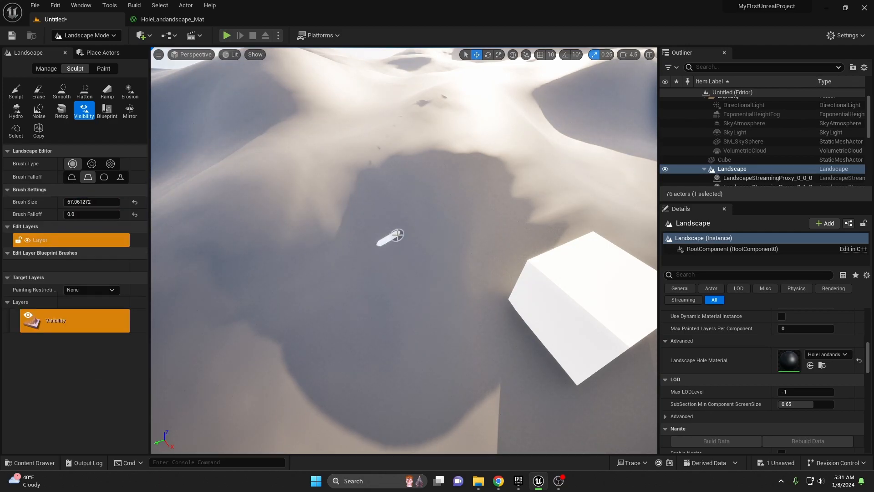
{"action": "left_click_drag", "start_coordinate": [391, 234], "coordinate": [407, 265]}
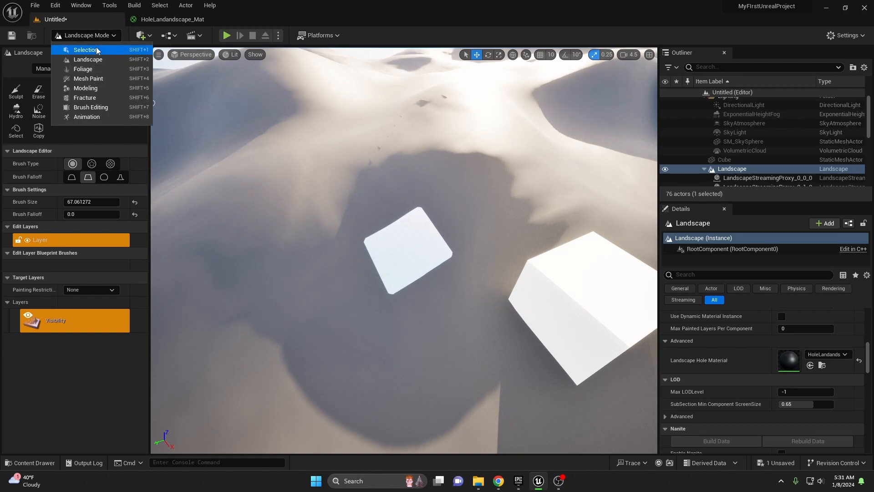
Return to Selection Mode and lower the cube down into the square hole
{"action": "left_click", "coordinate": [85, 49]}
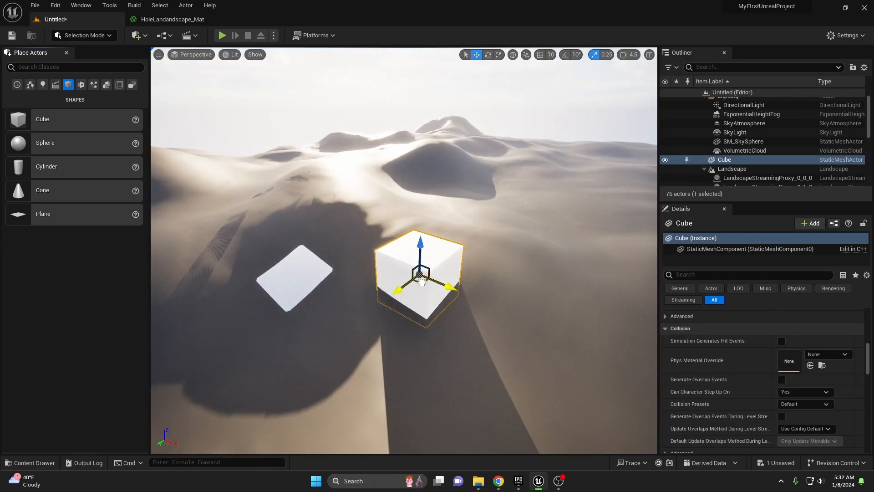
{"action": "left_click_drag", "start_coordinate": [419, 273], "coordinate": [292, 269]}
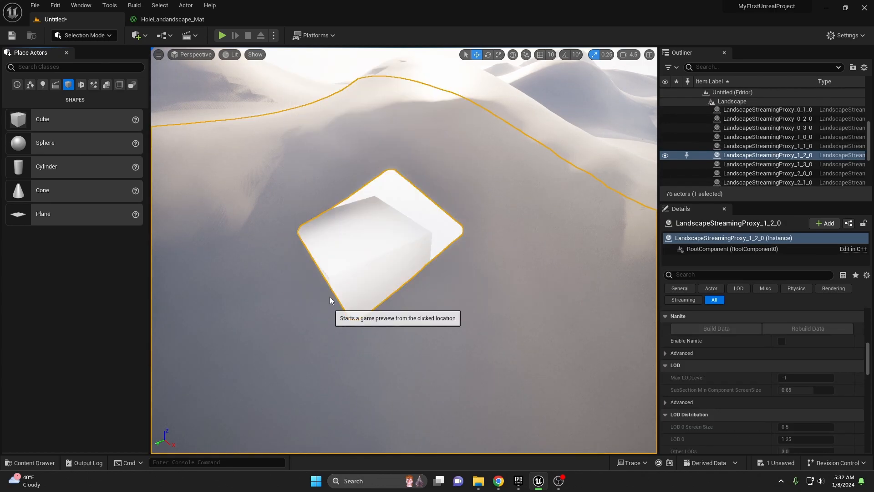
{"action": "left_click", "coordinate": [222, 35]}
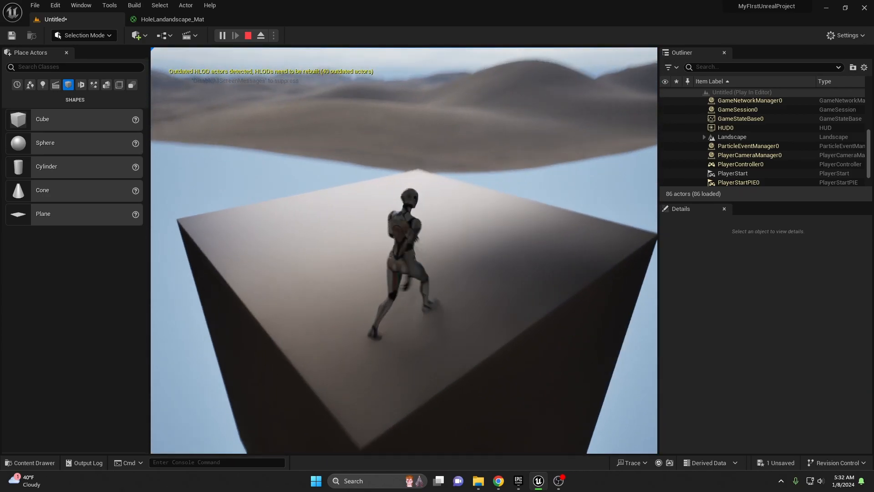
{"action": "left_click", "coordinate": [248, 35]}
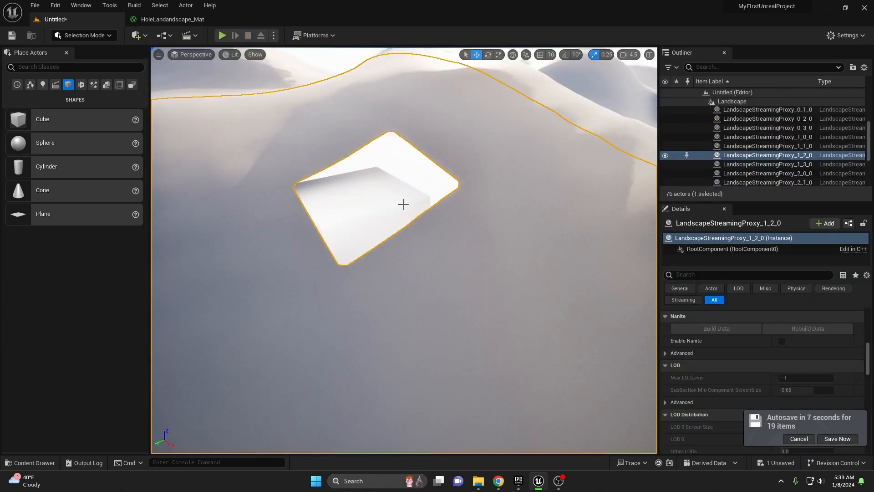